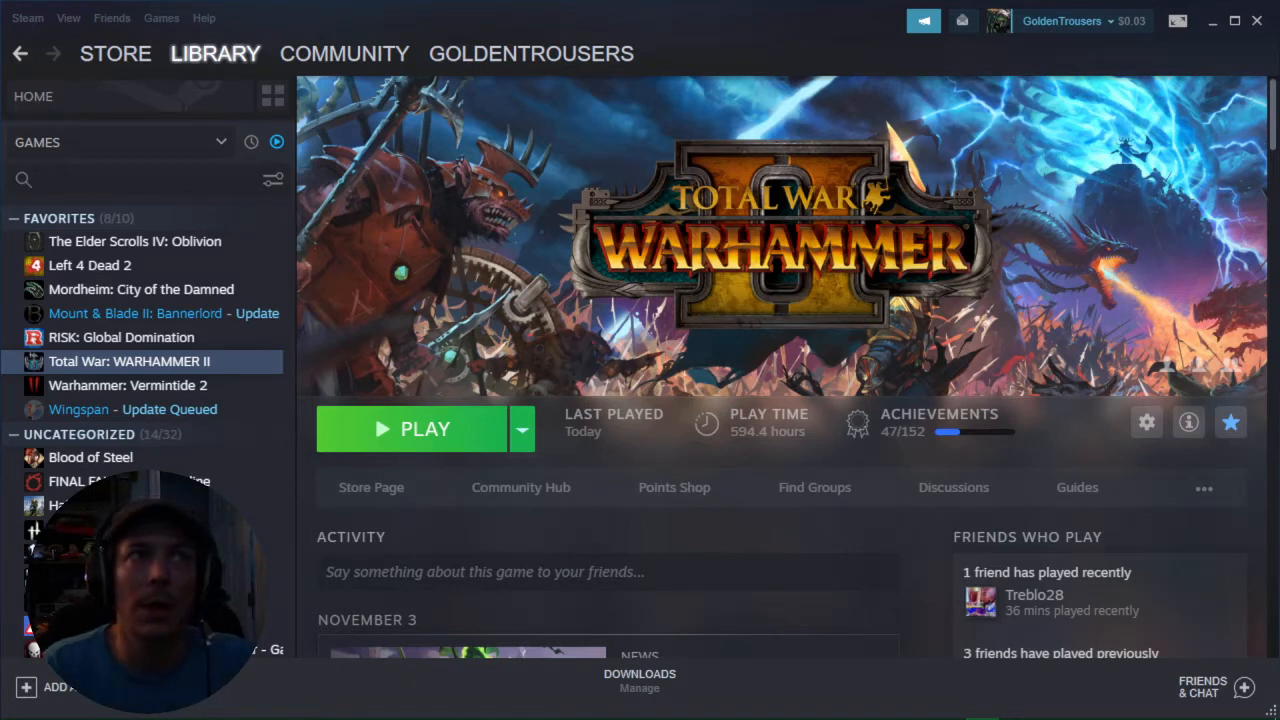
mouse_move(480, 450)
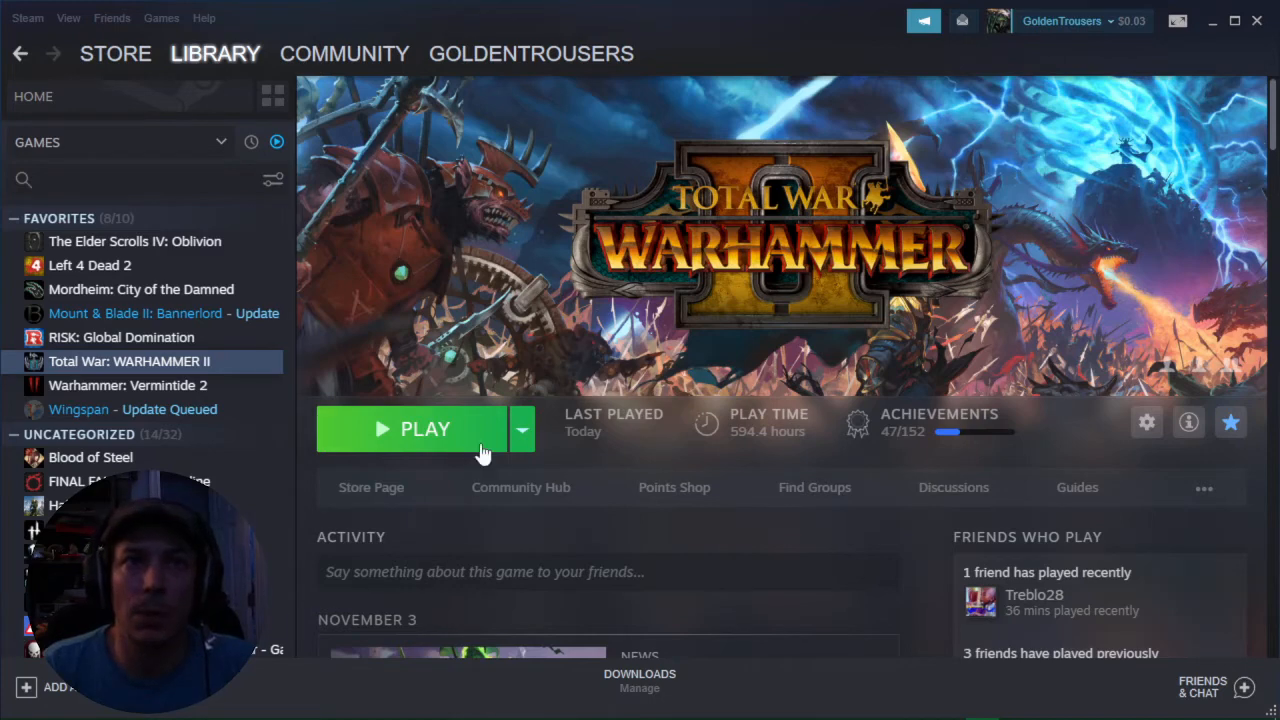
Step: Start Total War: WARHAMMER II from the Steam library and its launcher's Play button
left_click(412, 428)
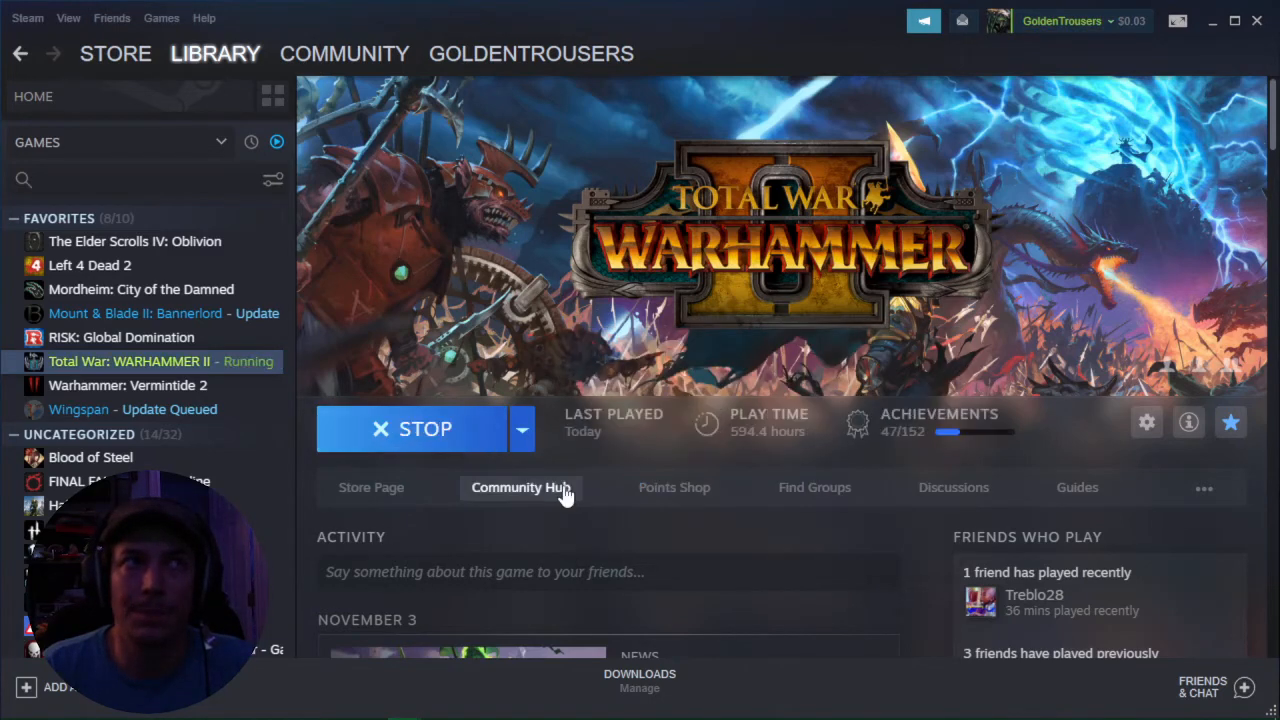
left_click(520, 488)
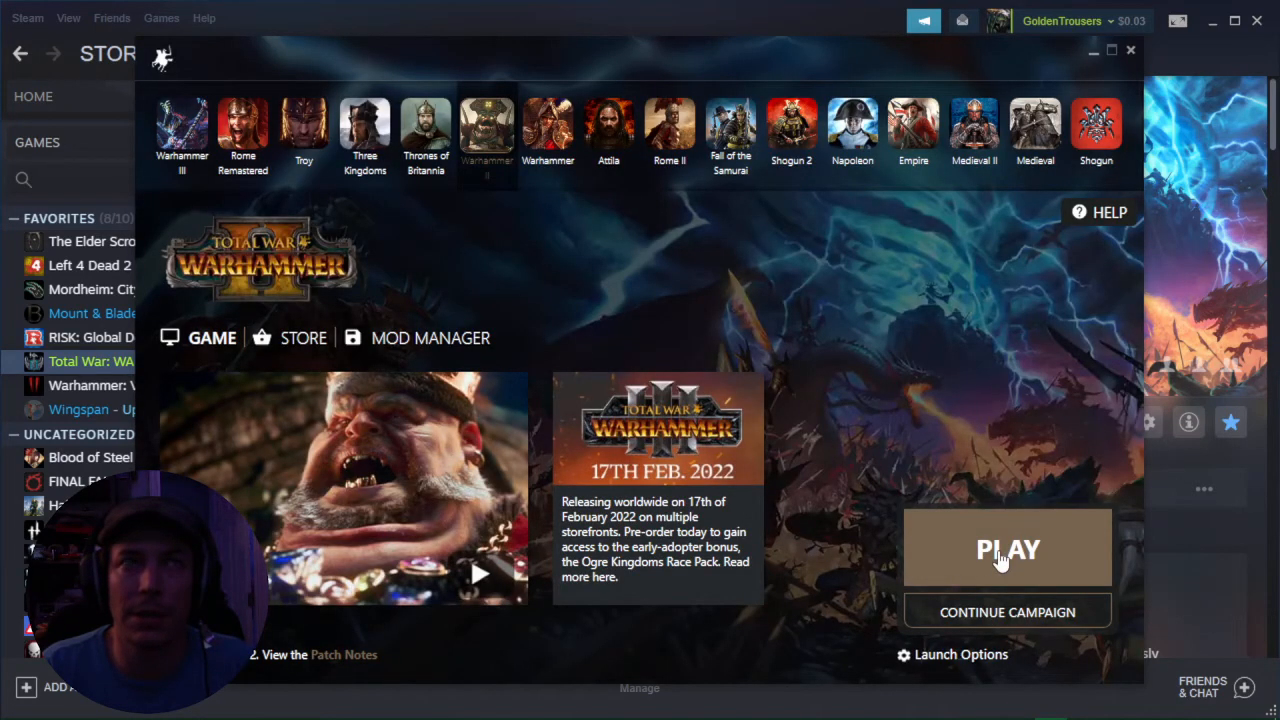
left_click(1008, 548)
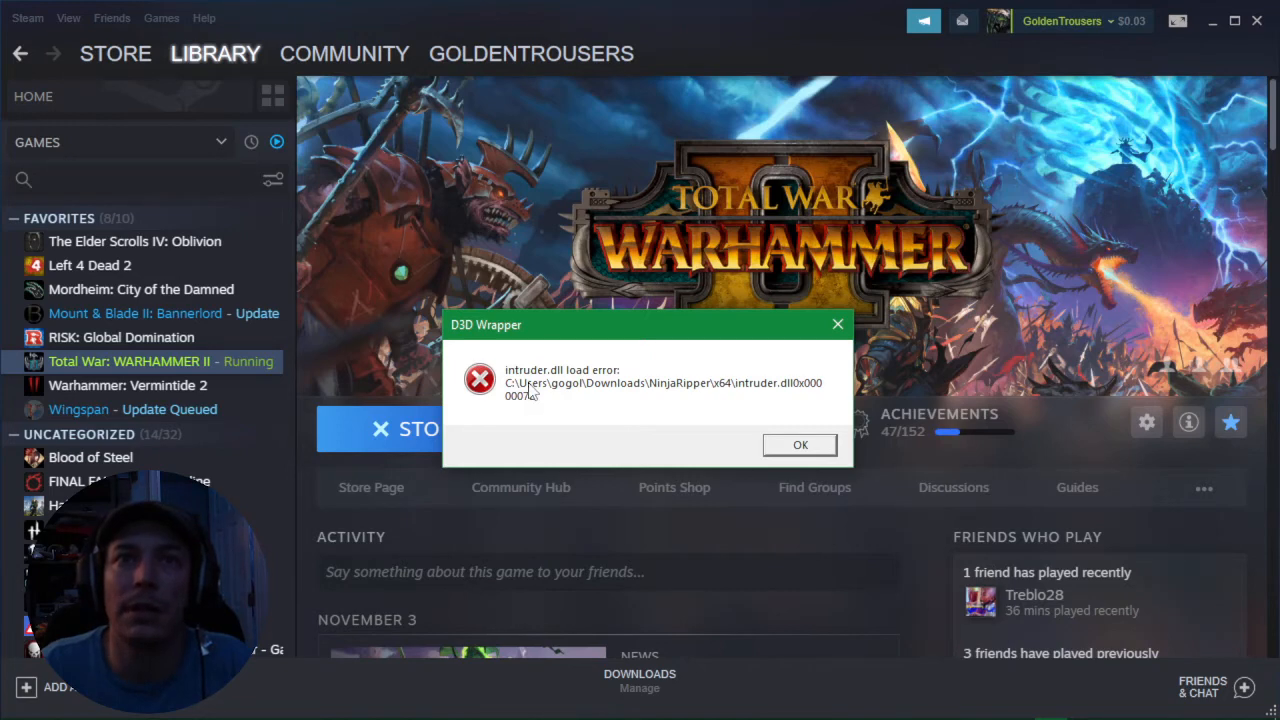
mouse_move(520, 406)
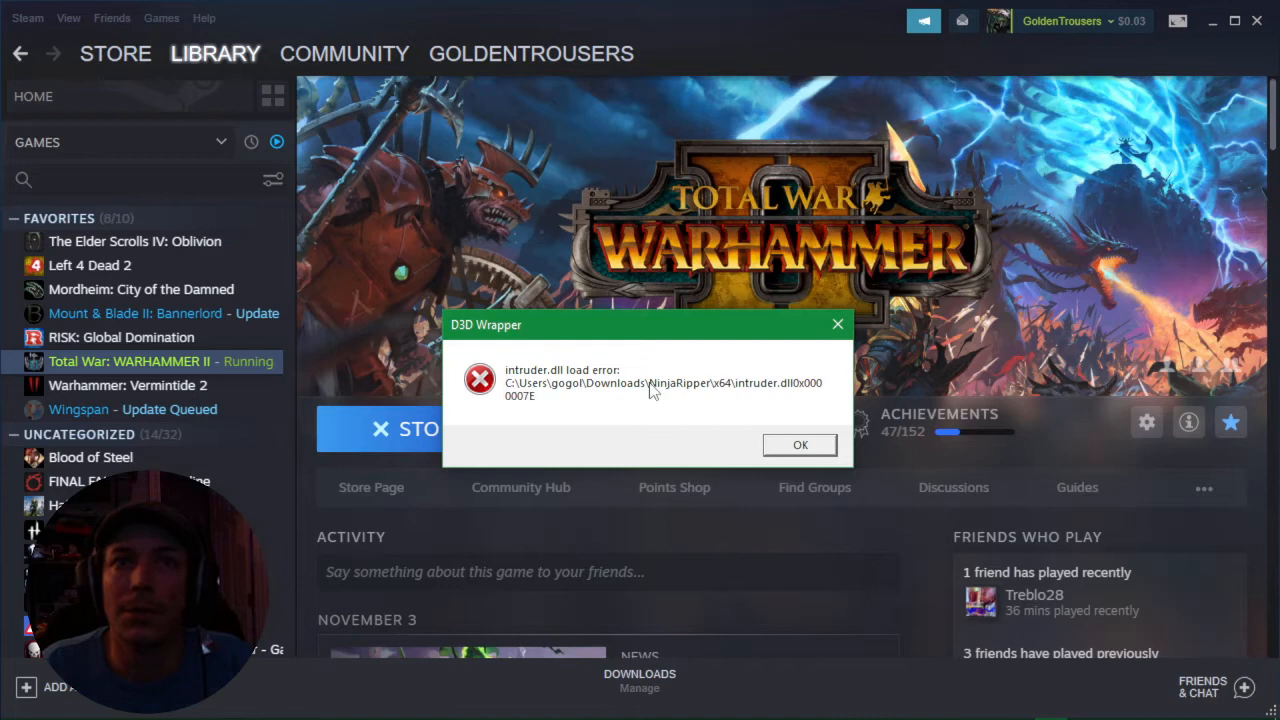
mouse_move(722, 418)
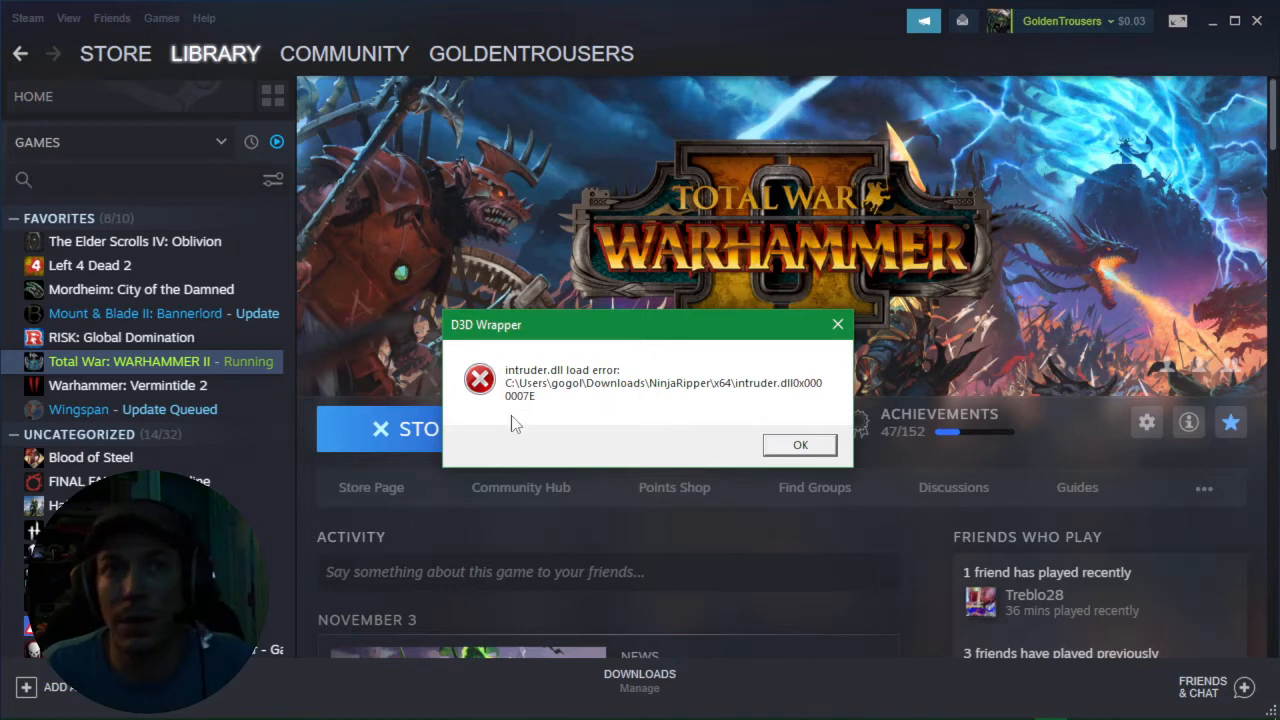
mouse_move(612, 424)
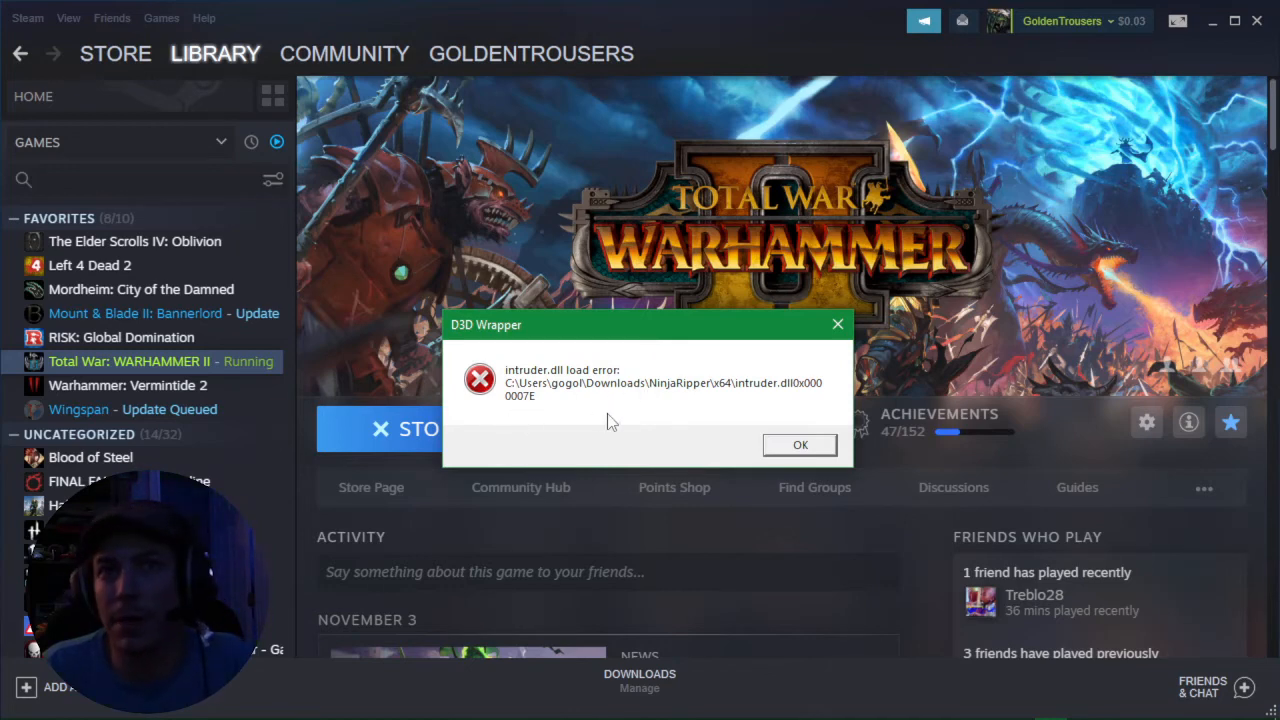
Step: Acknowledge the D3D Wrapper intruder.dll error and let the game stop running
left_click(800, 444)
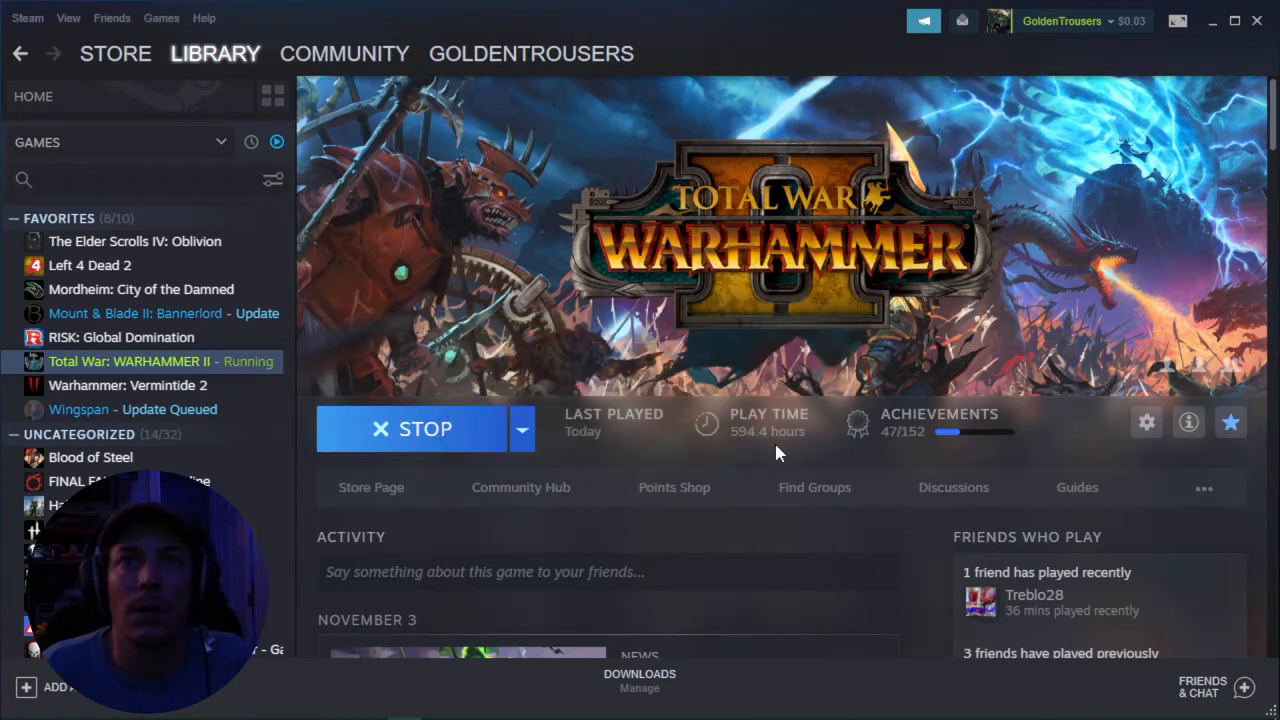
left_click(410, 428)
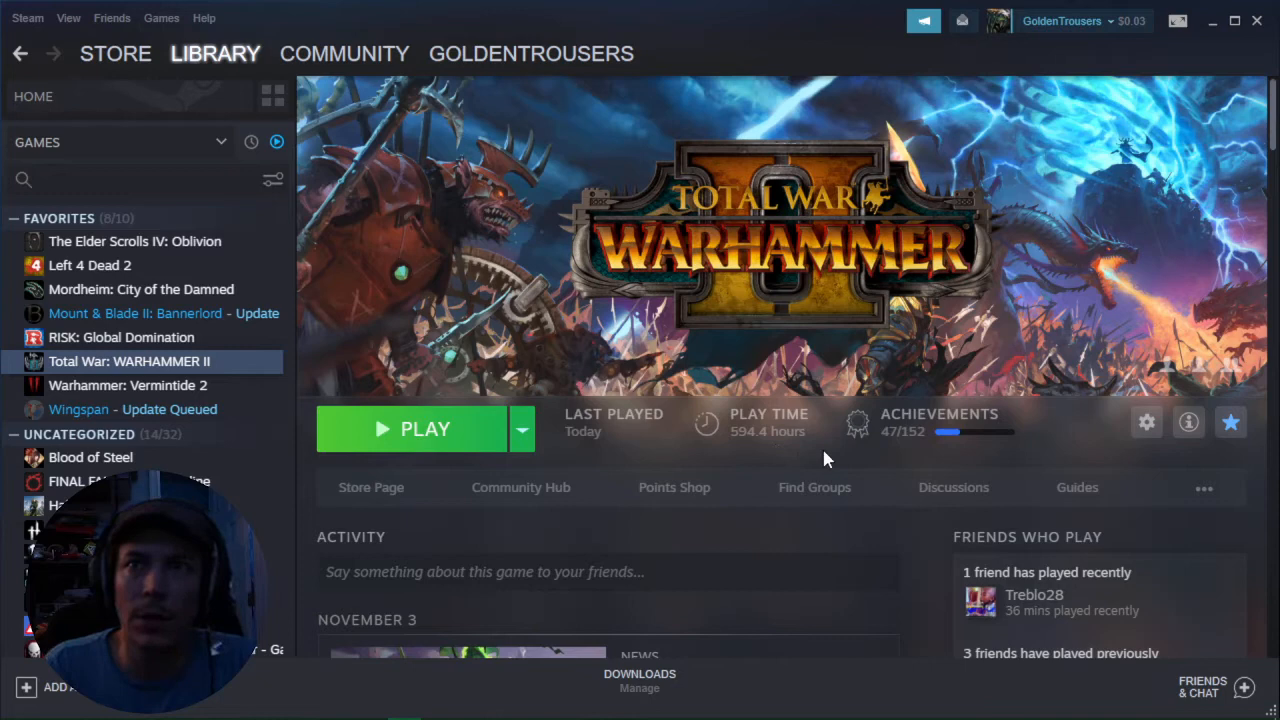
left_click(1146, 422)
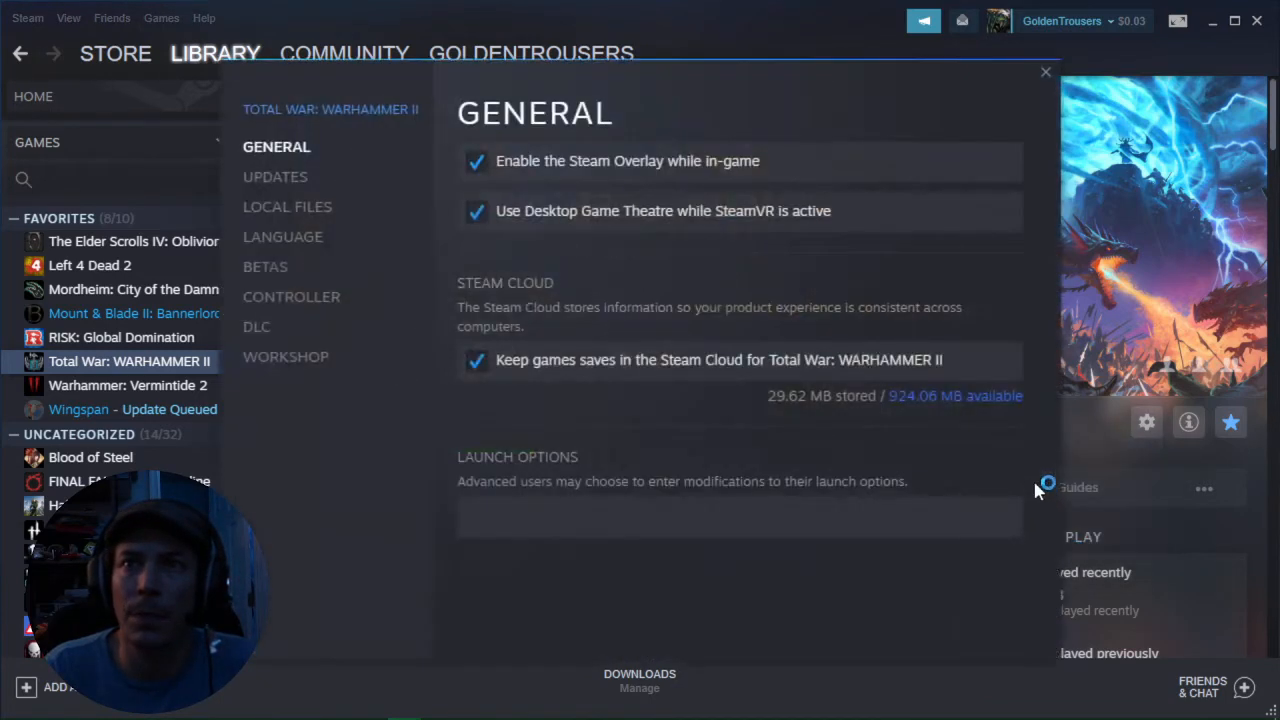
left_click(288, 206)
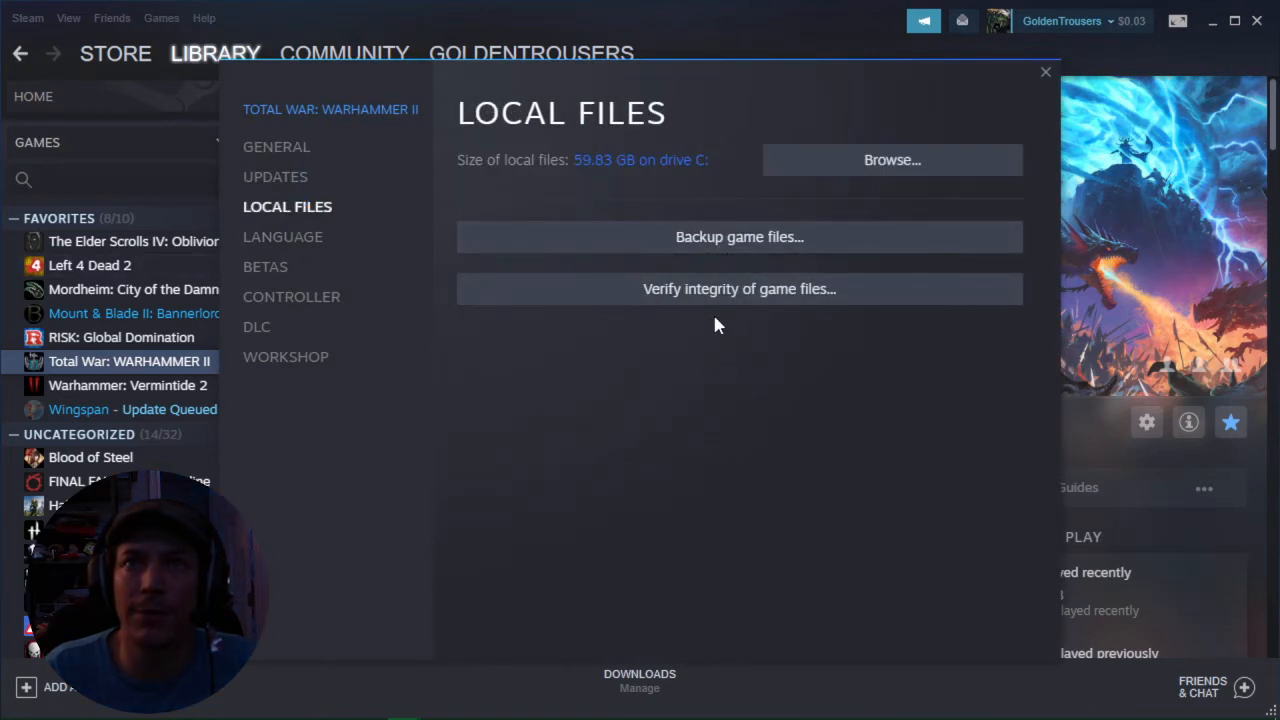
mouse_move(710, 302)
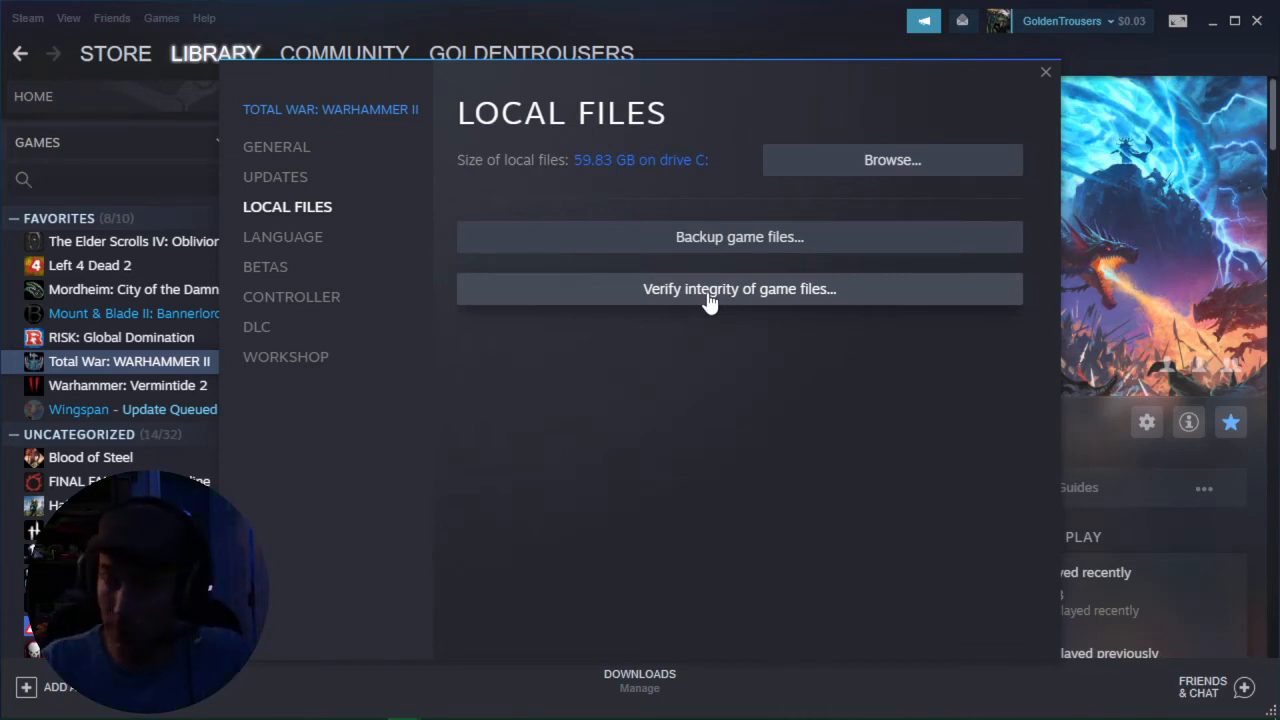
mouse_move(734, 258)
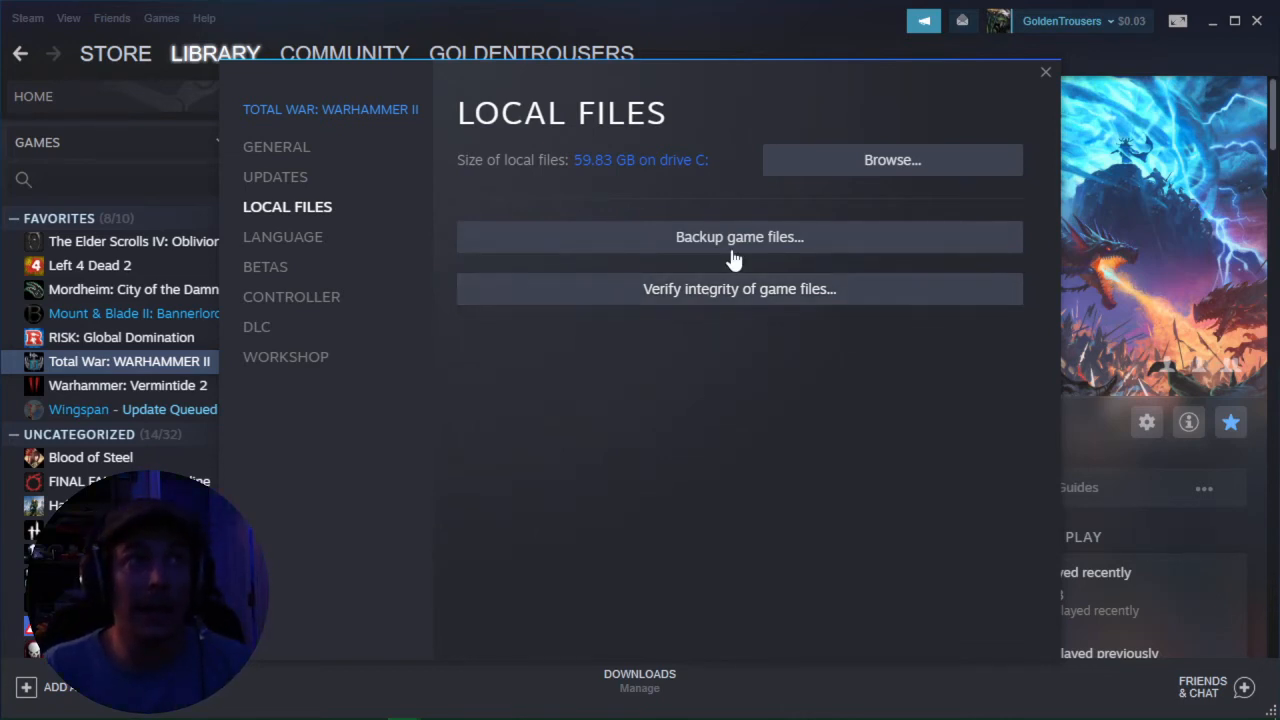
mouse_move(1044, 72)
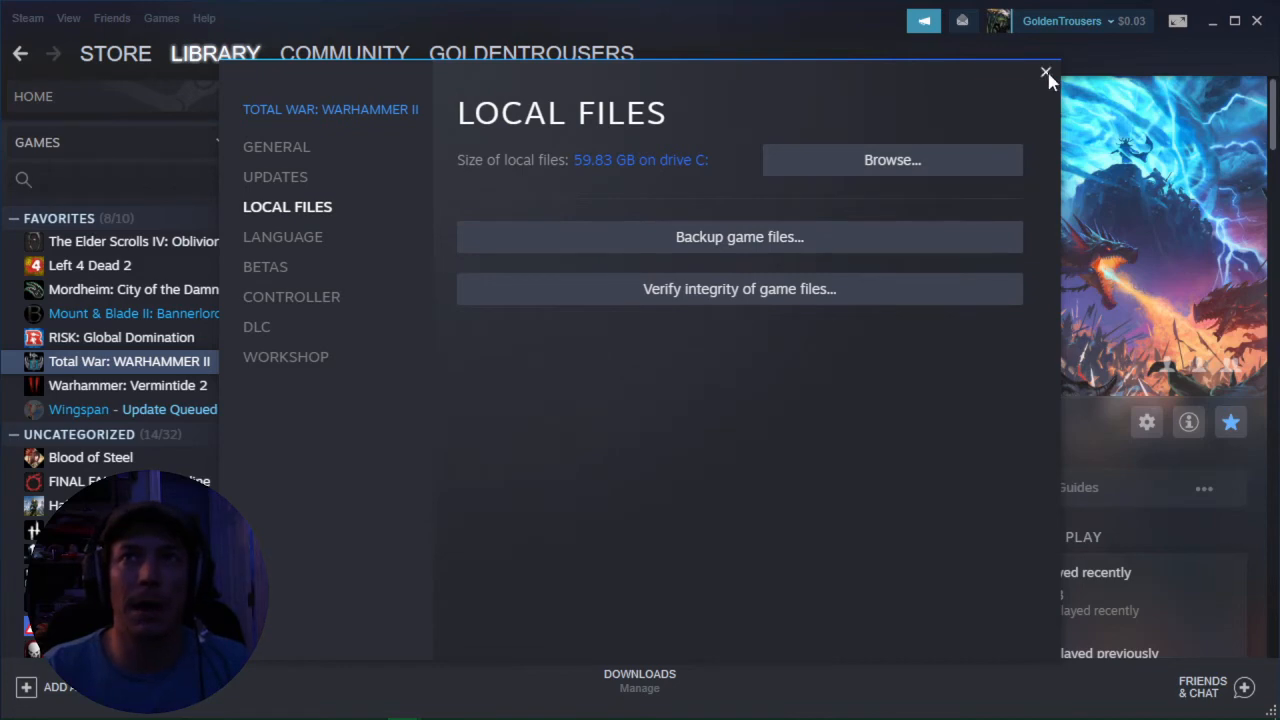
left_click(1036, 76)
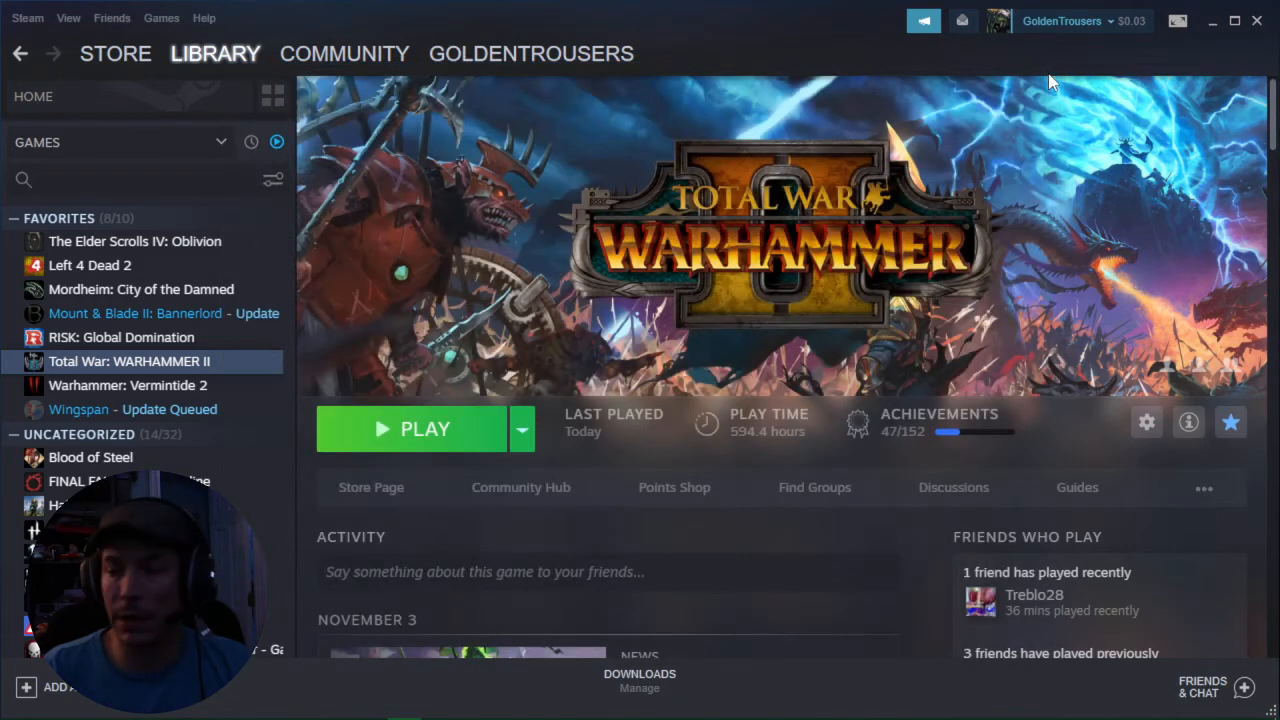
mouse_move(844, 256)
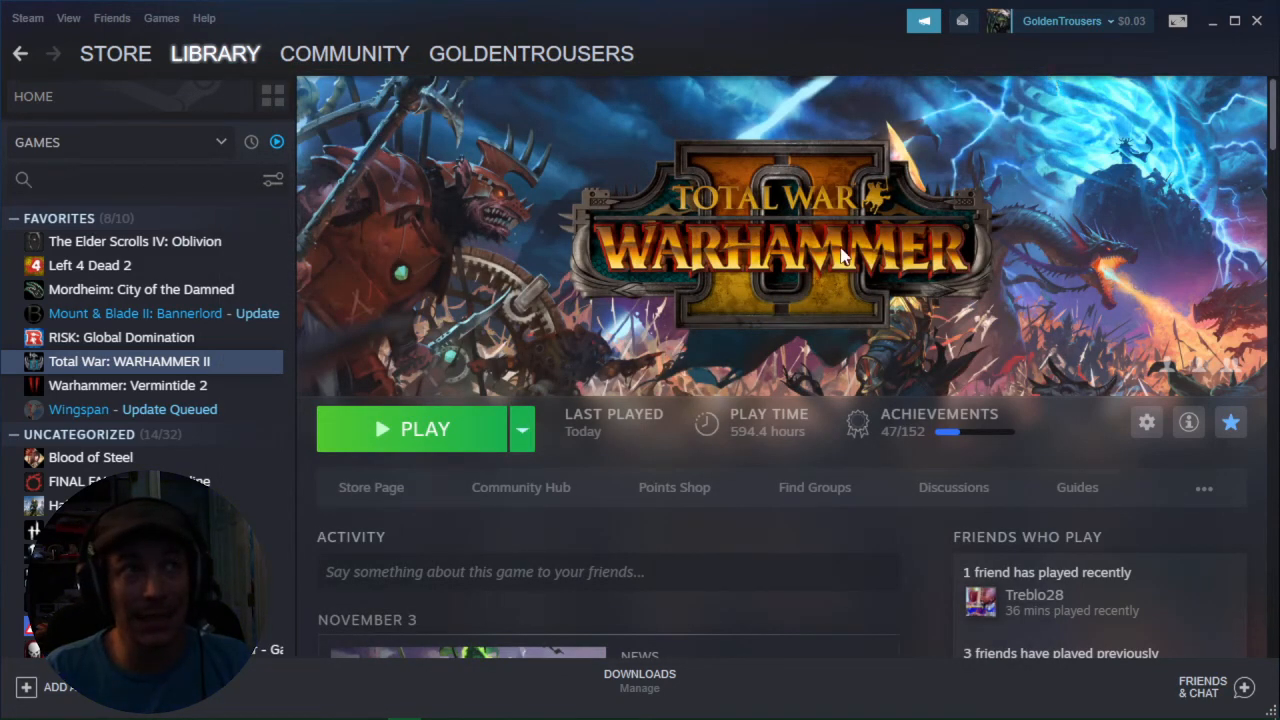
mouse_move(596, 712)
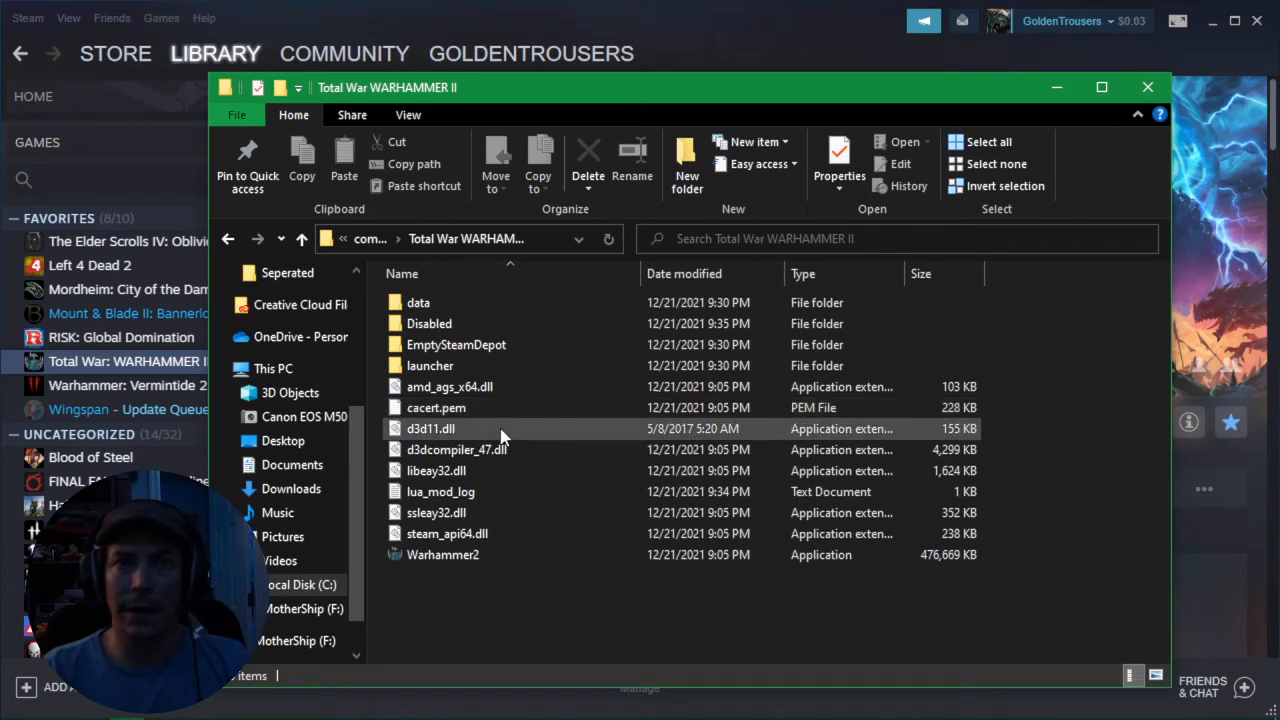
mouse_move(502, 430)
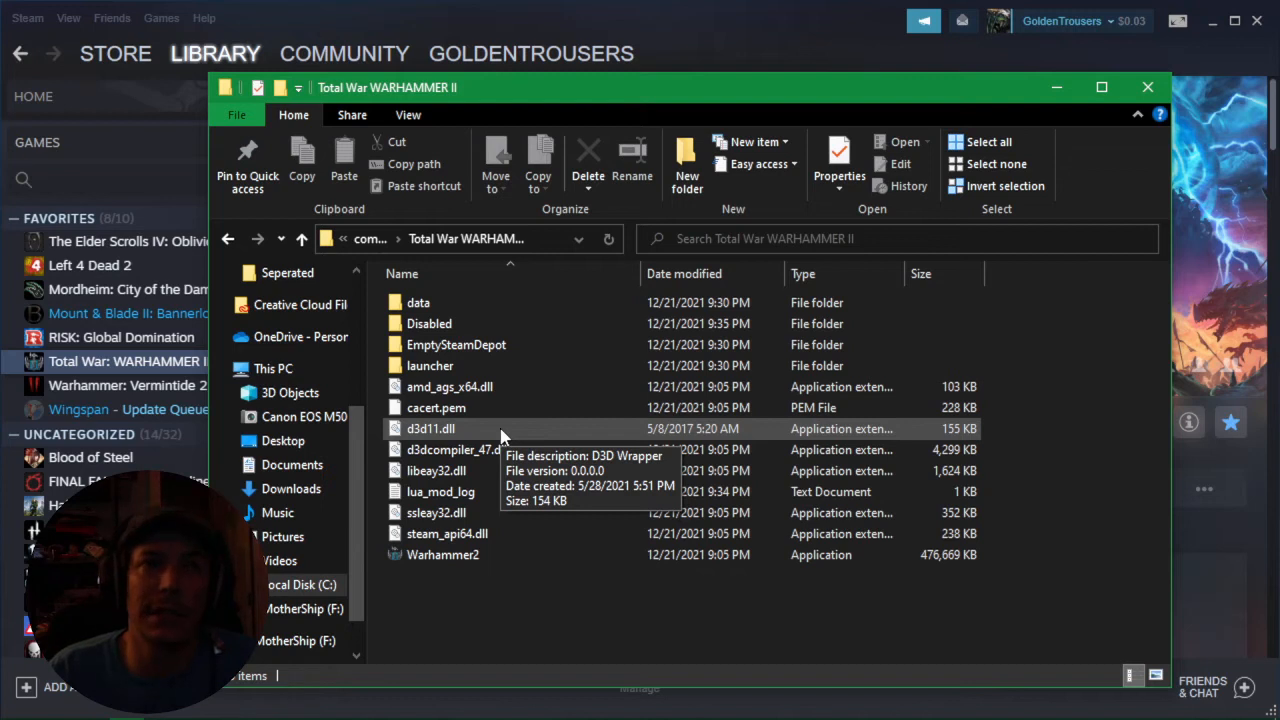
mouse_move(470, 432)
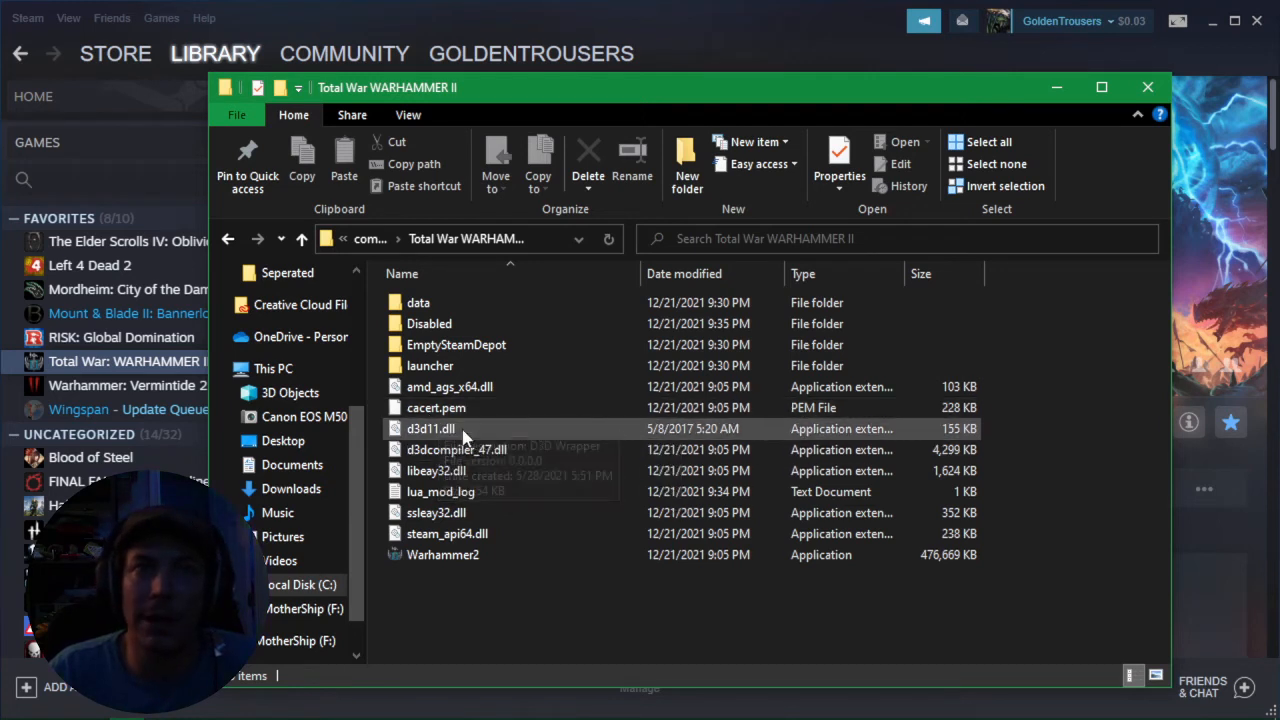
mouse_move(464, 428)
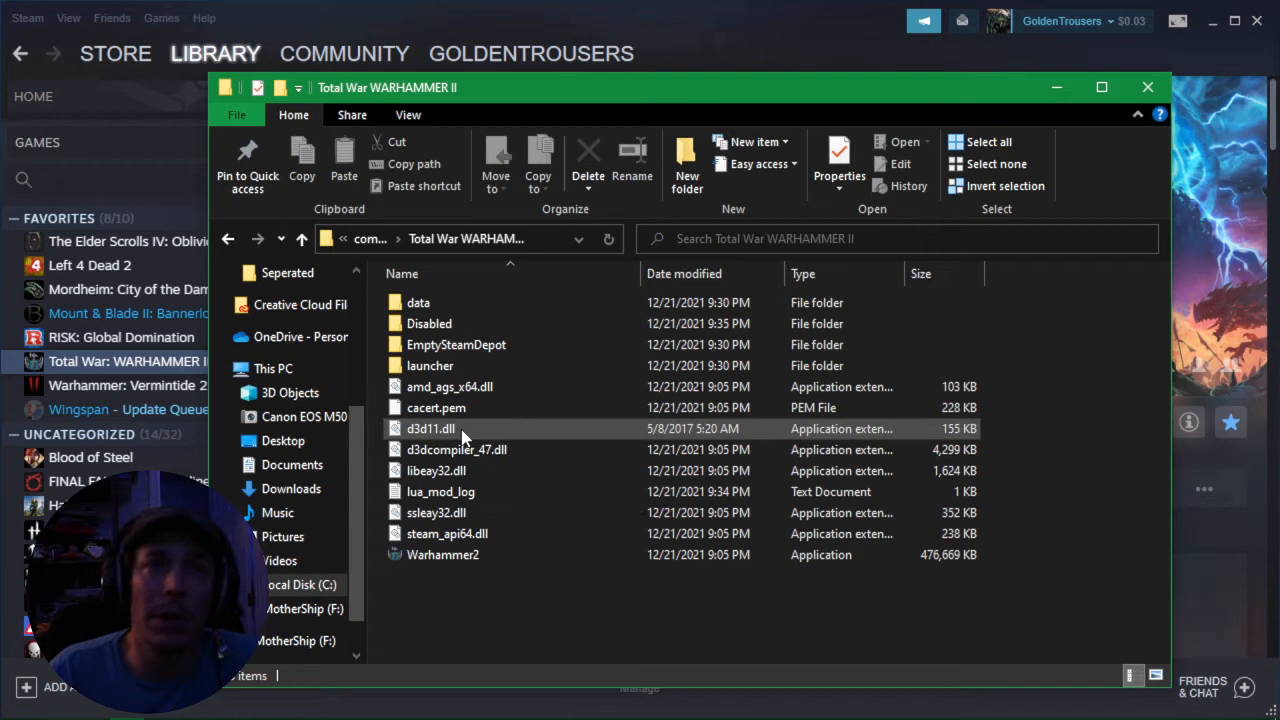
Step: Select the d3d11.dll wrapper file in the game's install folder
left_click(426, 428)
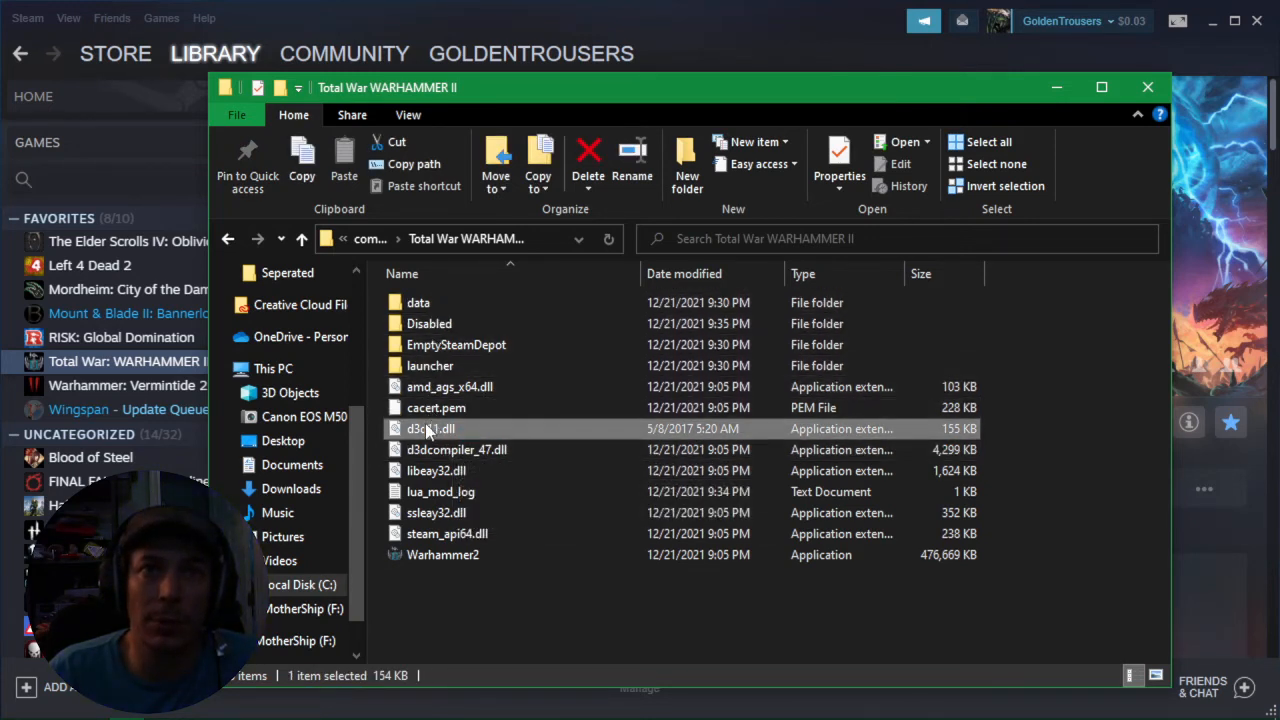
Step: Drag d3d11.dll into the Disabled folder and check the folder's contents
left_click_drag(430, 428, 428, 324)
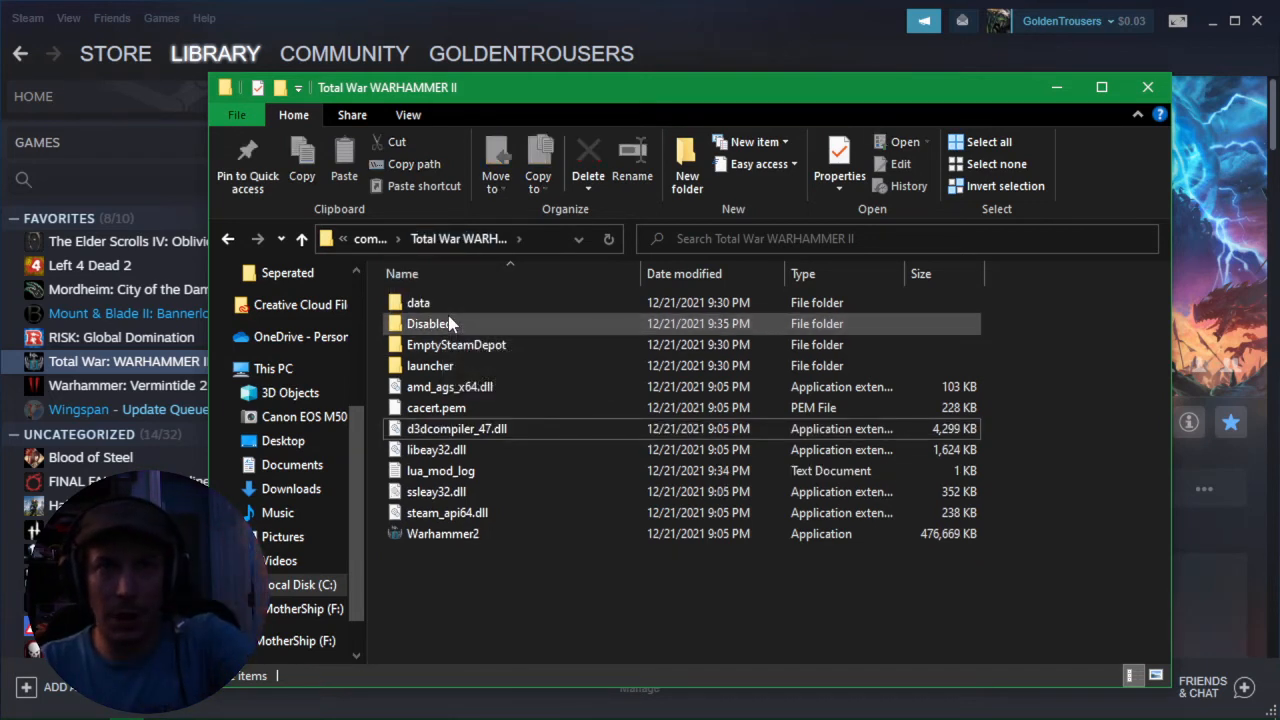
double_click(436, 324)
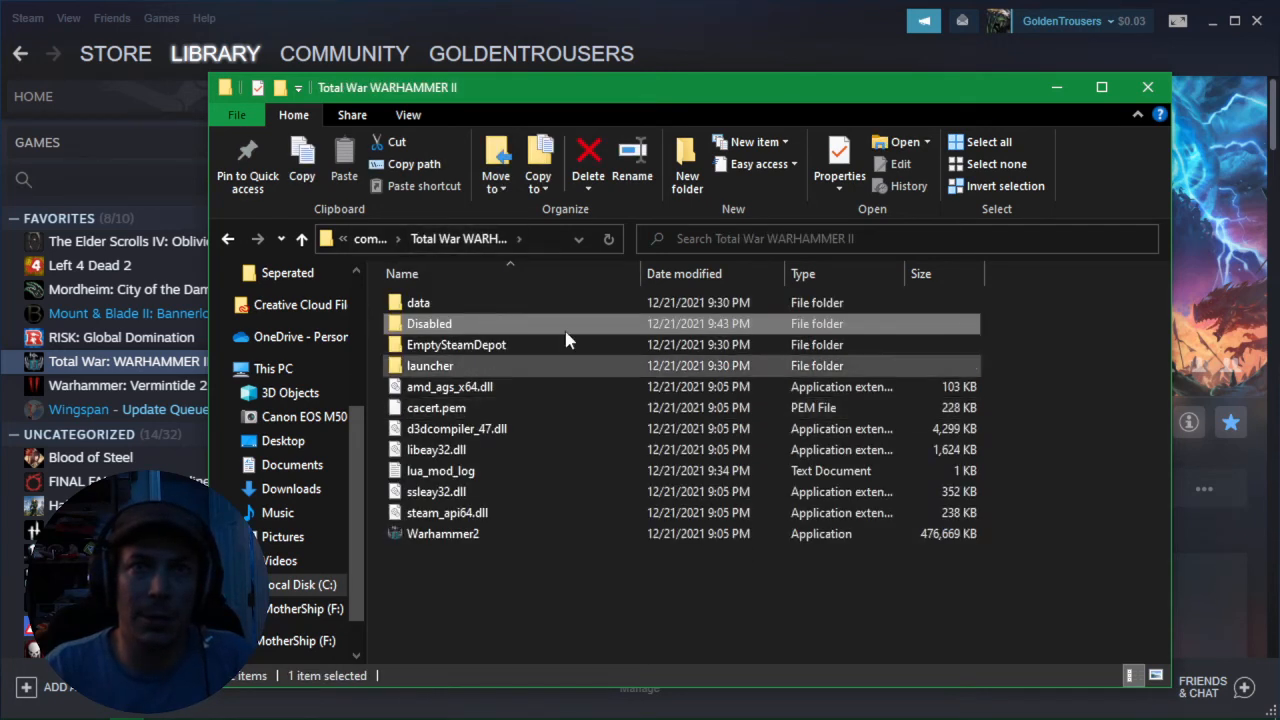
mouse_move(500, 344)
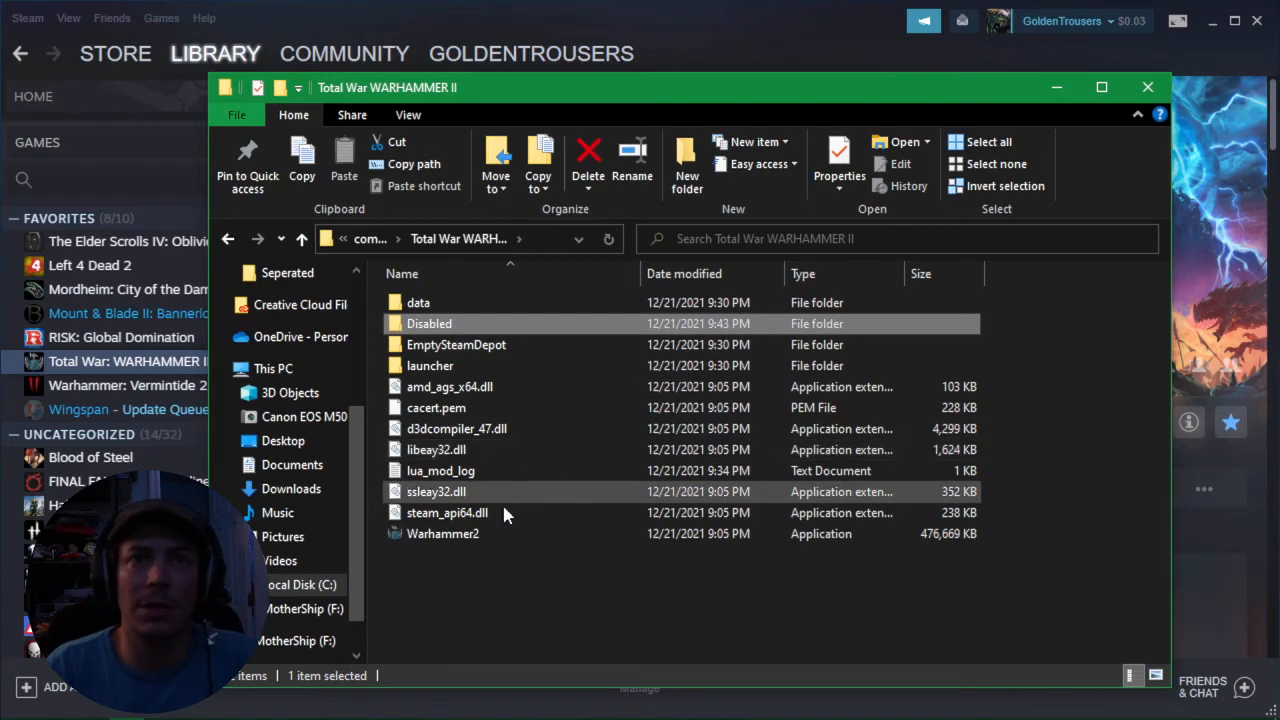
Step: Return to Steam and start Total War: WARHAMMER II again through its launcher
left_click(1148, 88)
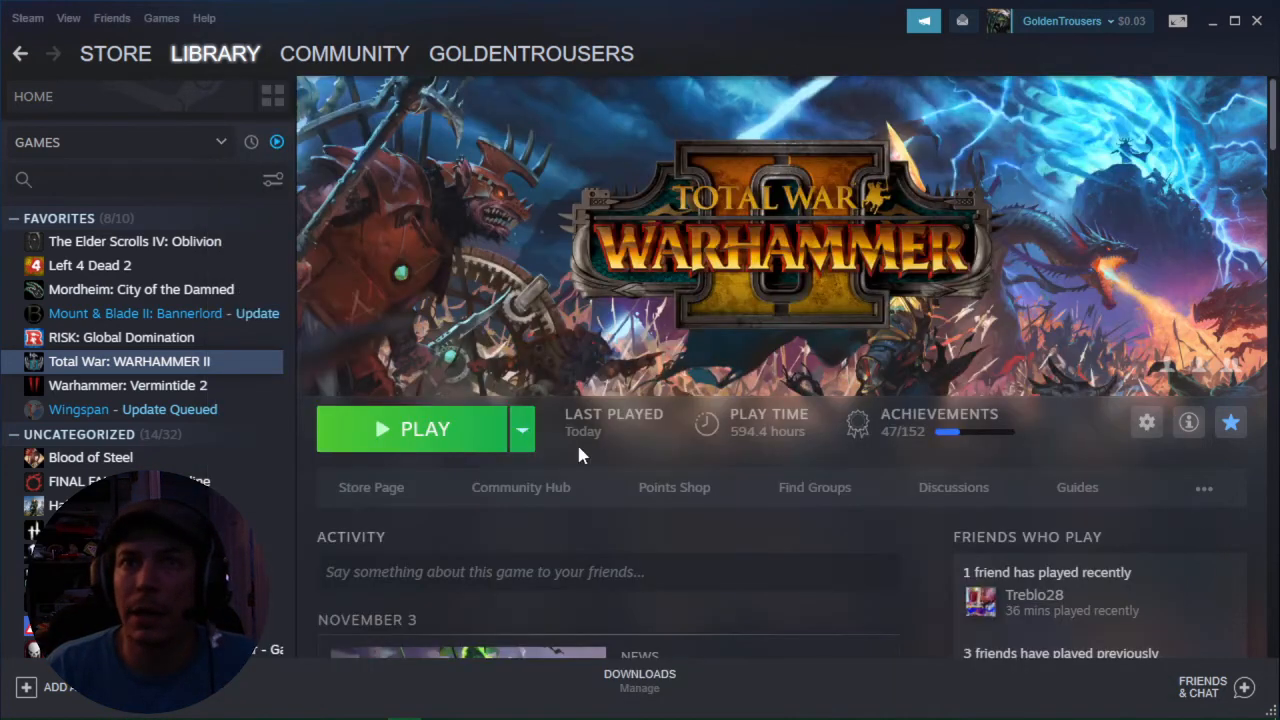
mouse_move(344, 428)
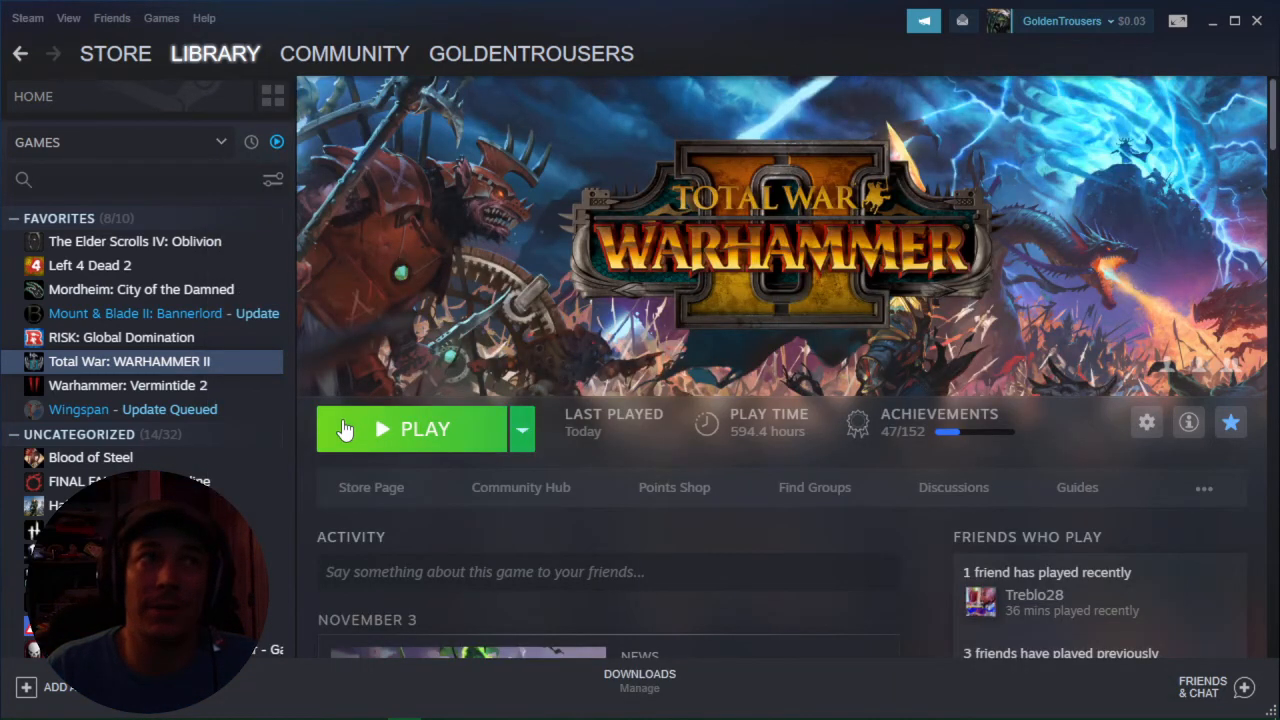
left_click(410, 428)
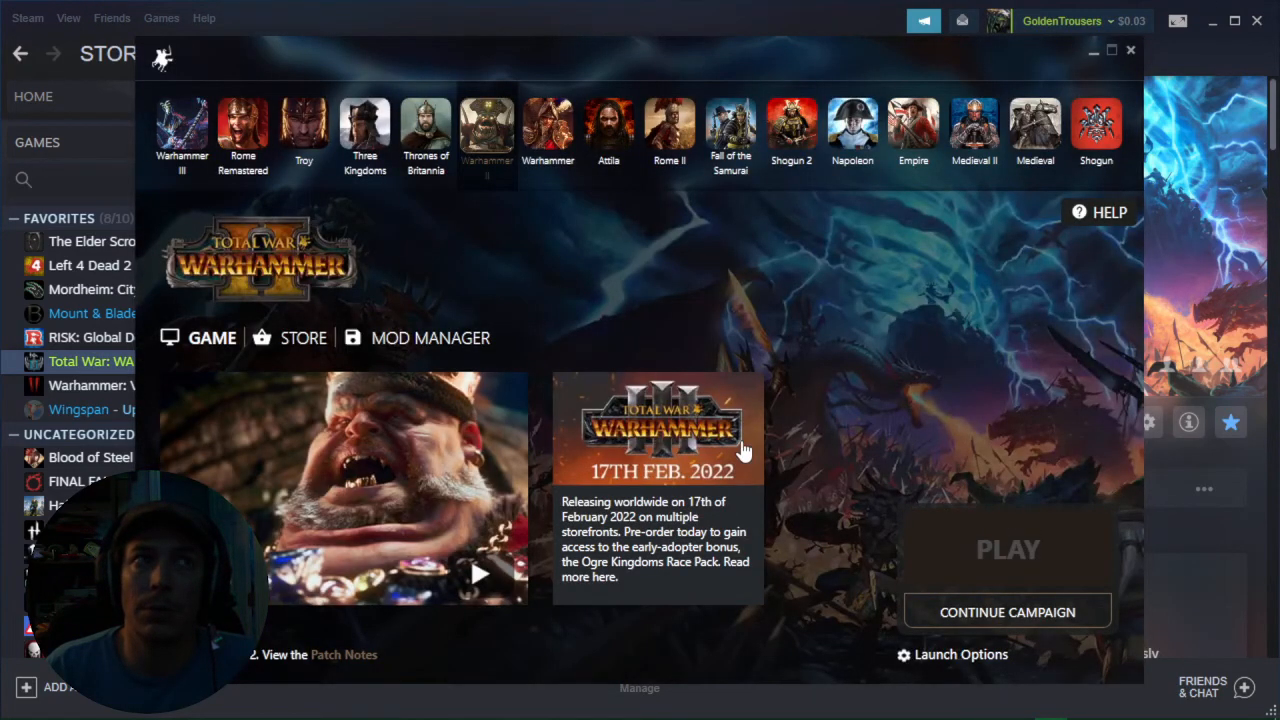
left_click(1008, 548)
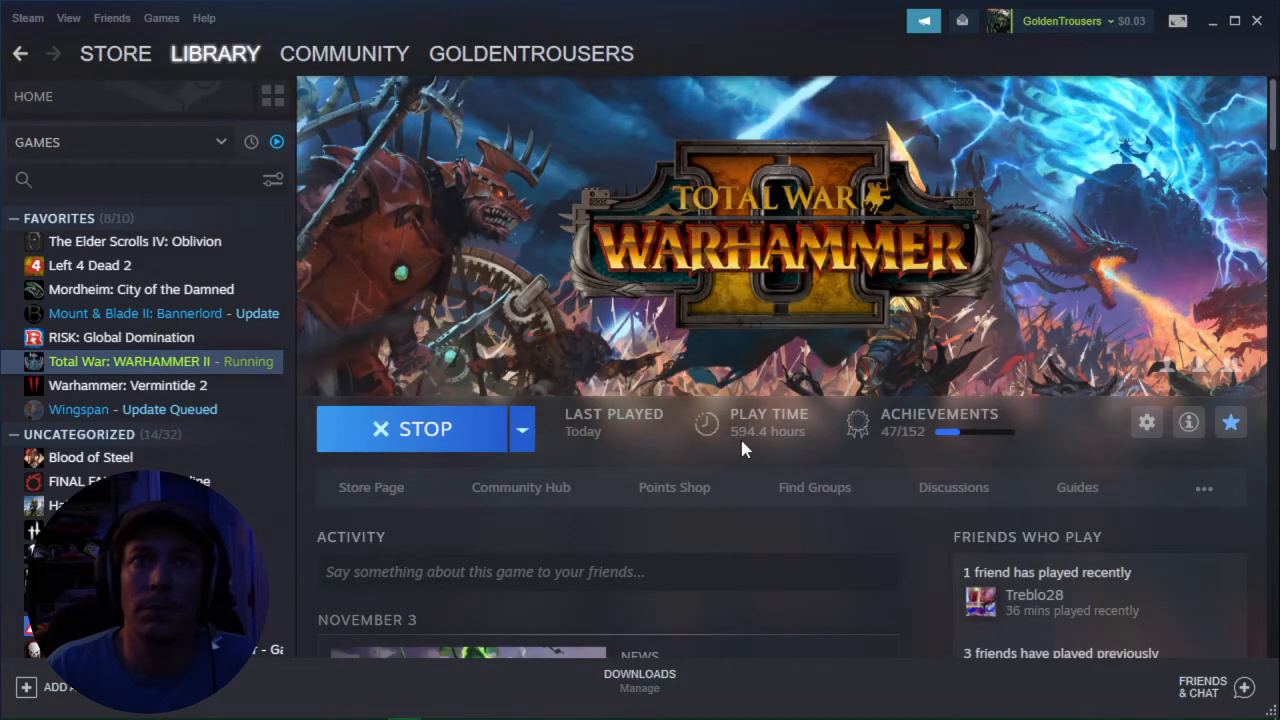